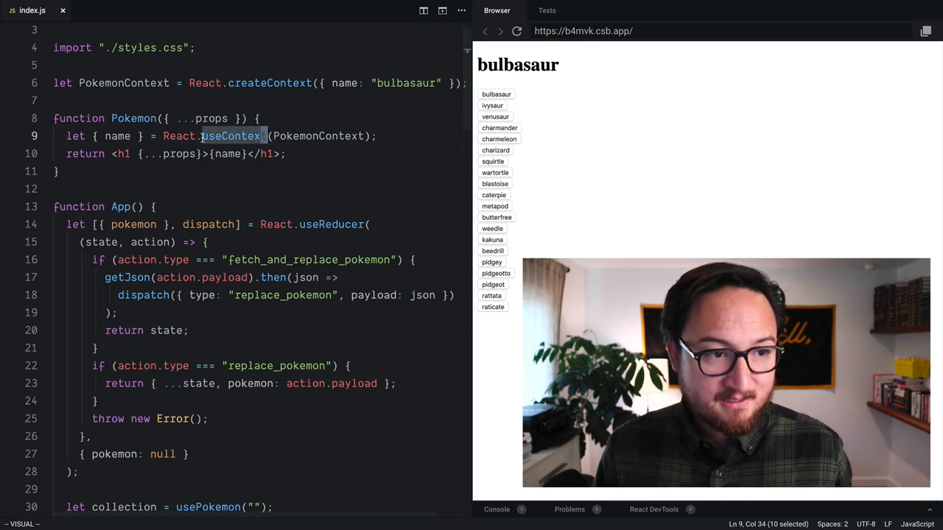
Step: Add a '// { Pr' note below the PokemonContext definition and select the context name
{"action": "key", "text": "Escape"}
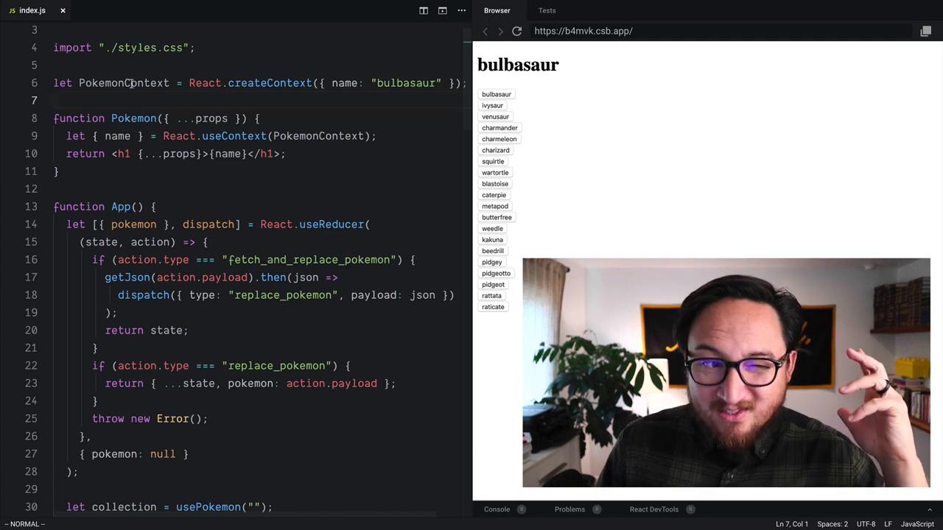
{"action": "double_click", "coordinate": [124, 82]}
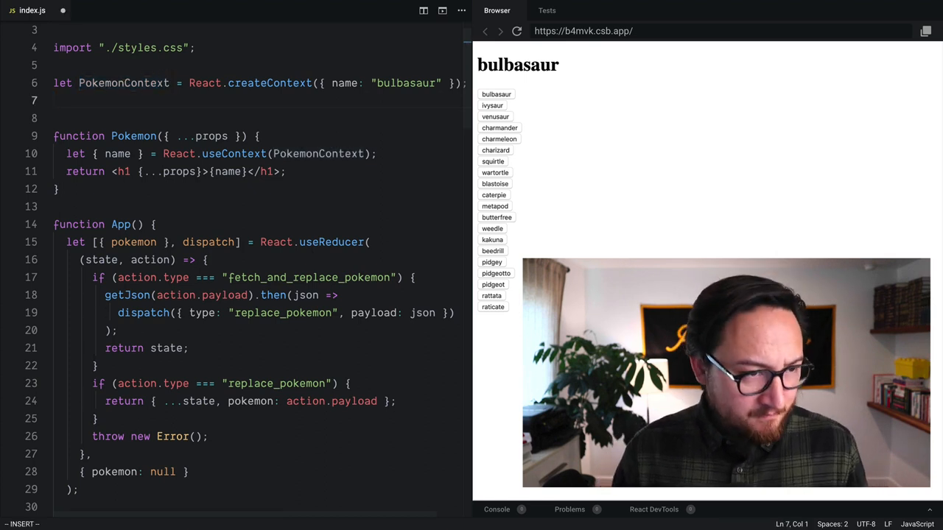
{"action": "type", "text": "//"}
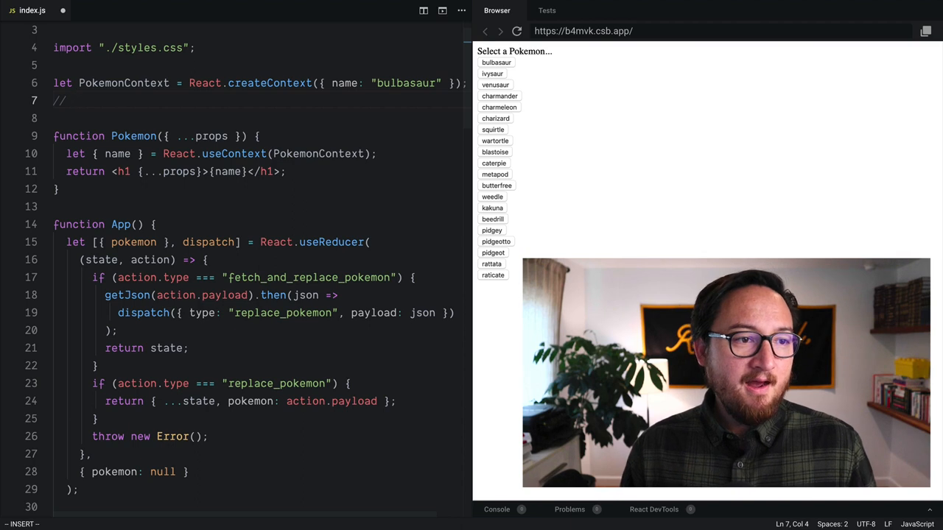
{"action": "type", "text": "{ Provider"}
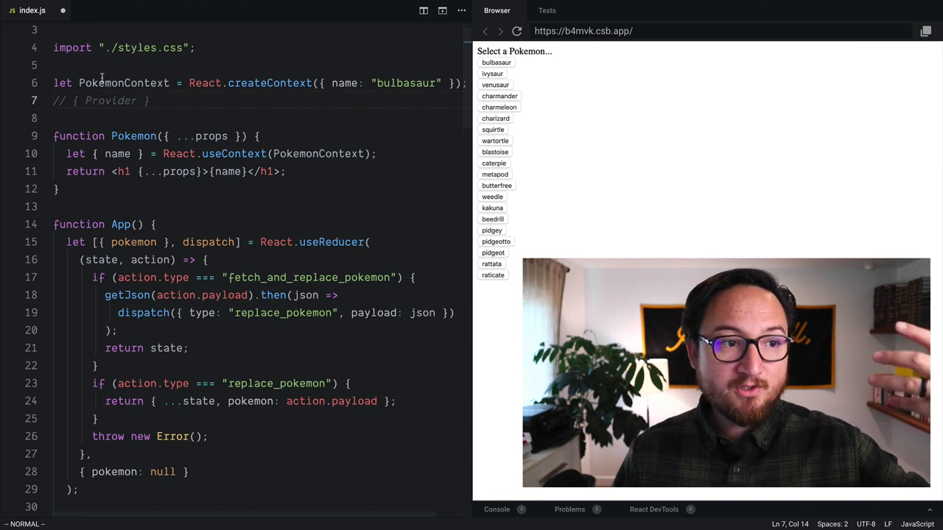
{"action": "double_click", "coordinate": [120, 83]}
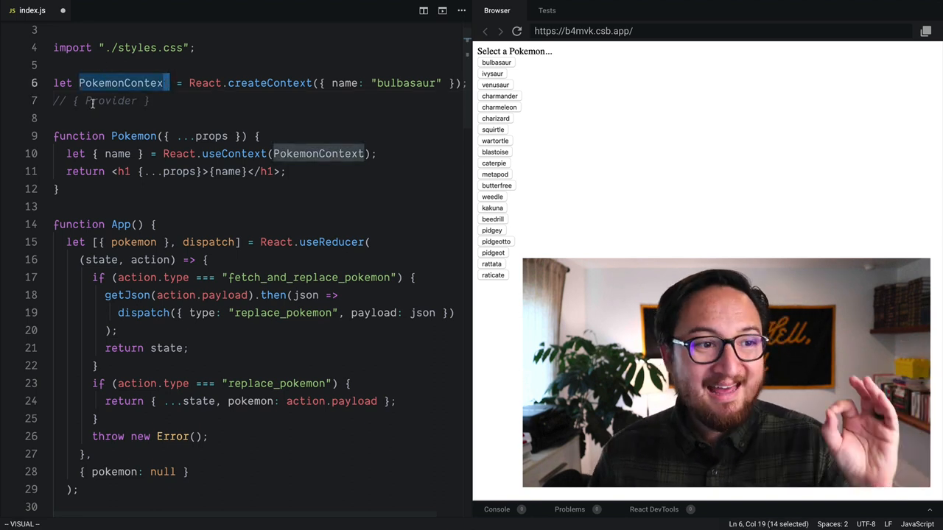
{"action": "double_click", "coordinate": [110, 101]}
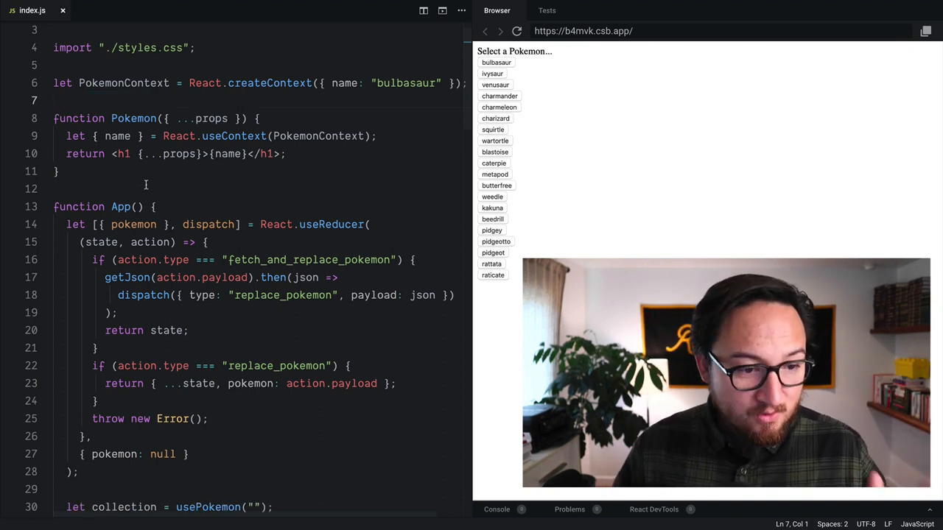
Step: Wrap <Pokemon /> in the return JSX with <PokemonContext.Provider value={pokemon}>
{"action": "scroll", "scroll_direction": "down", "scroll_amount": 3}
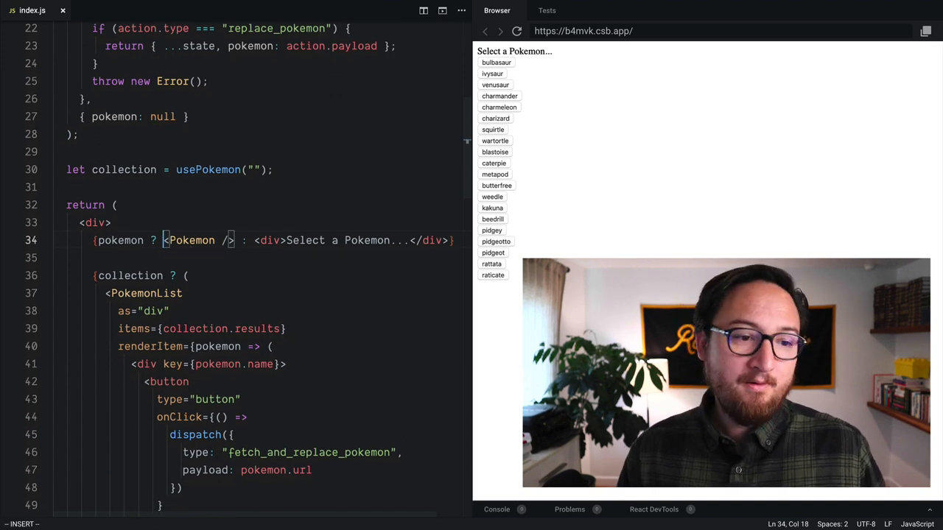
{"action": "type", "text": "<"}
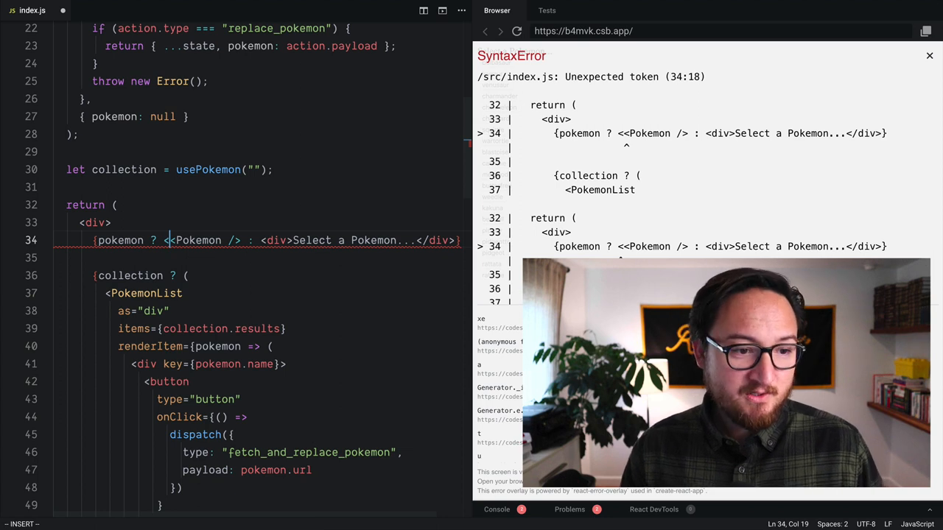
{"action": "type", "text": "Pokemon"}
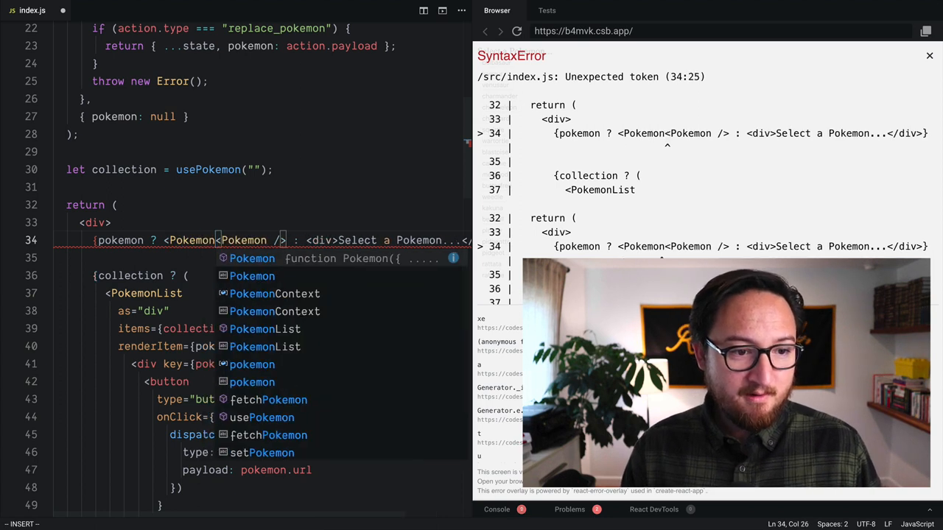
{"action": "type", "text": "Context.Provider value={pokemon}>"}
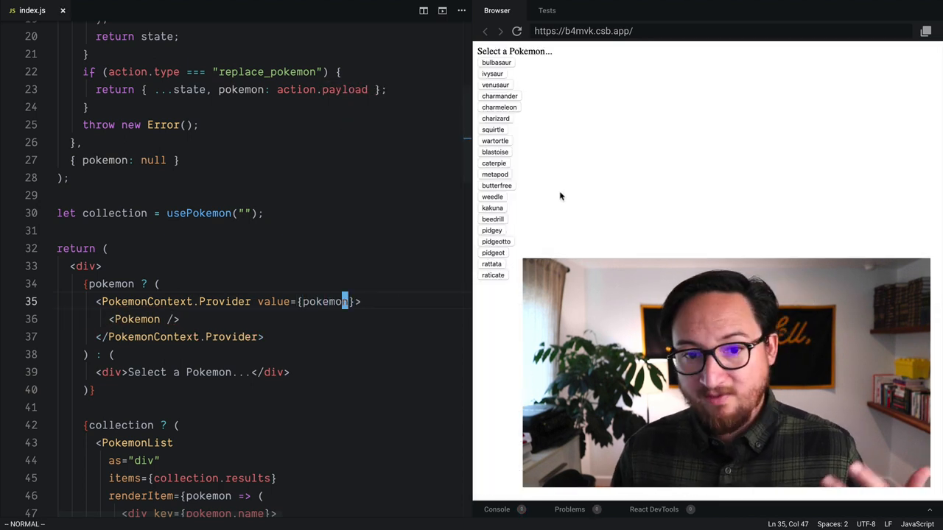
Step: Pick butterfree, then charmeleon, in the preview, and highlight the Pokemon element inside the provider
{"action": "left_click", "coordinate": [496, 186]}
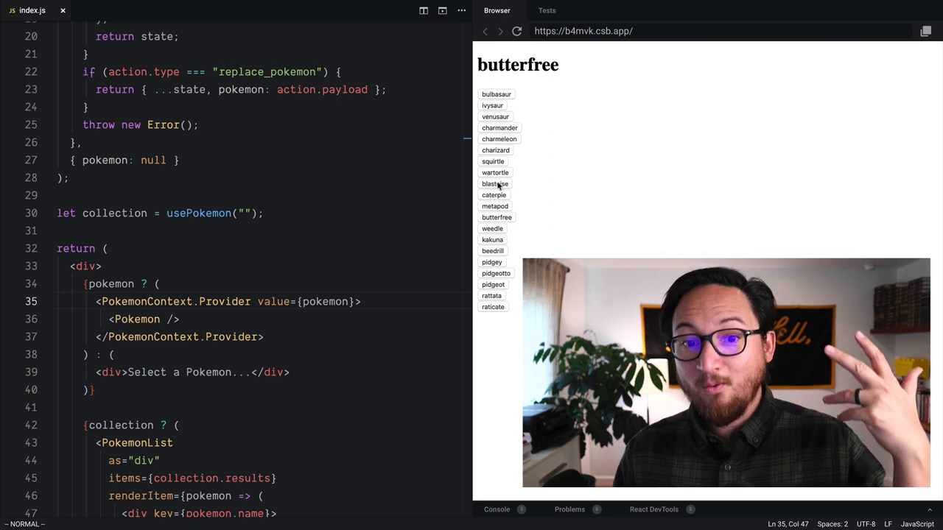
{"action": "left_click", "coordinate": [493, 162]}
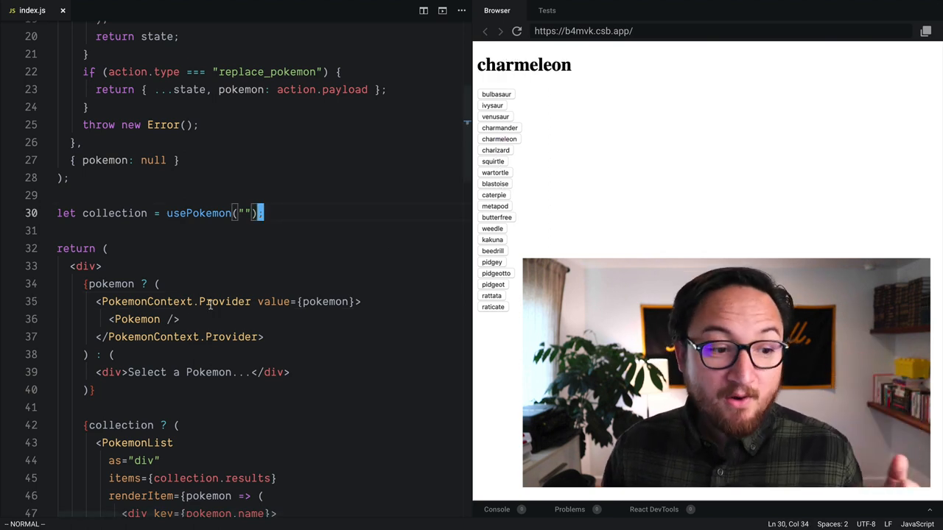
{"action": "double_click", "coordinate": [135, 319]}
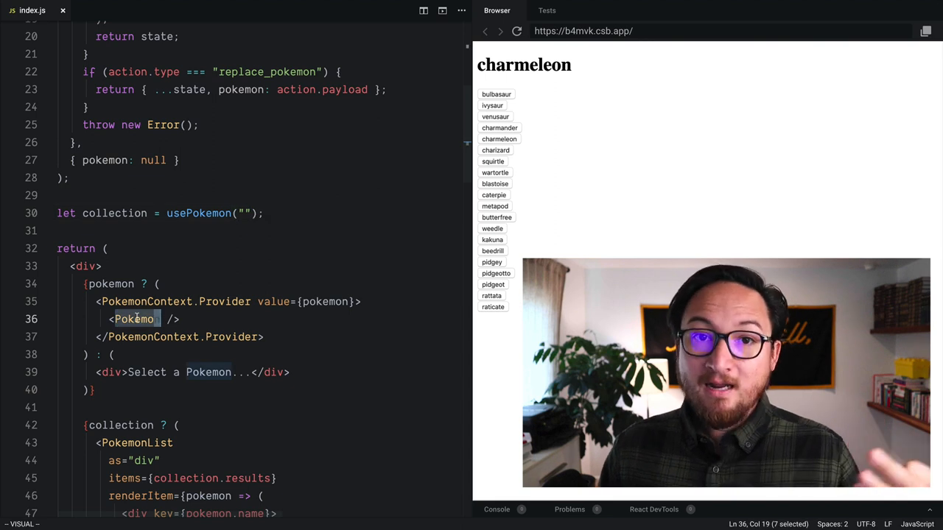